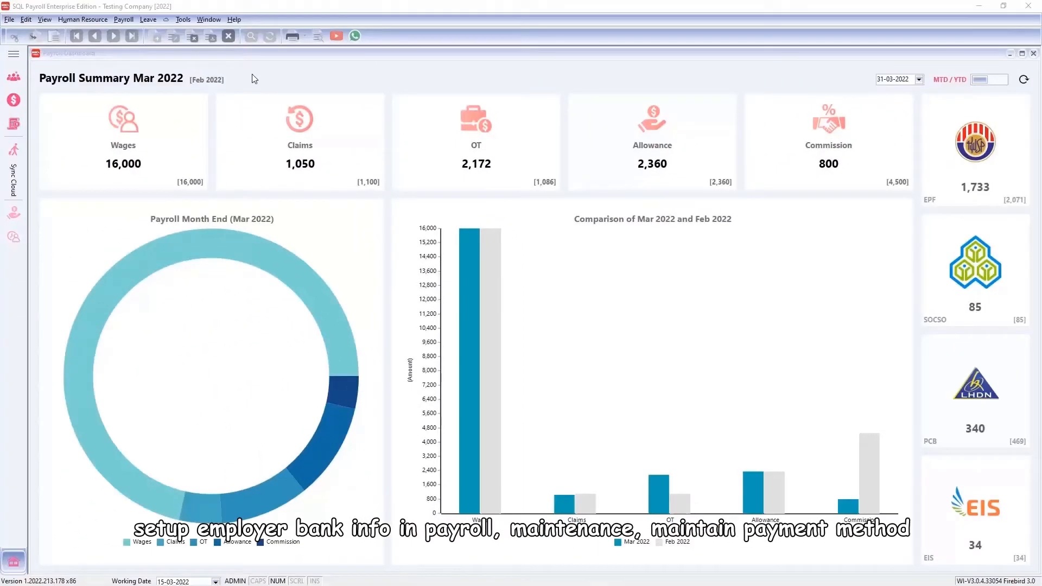
left_click(123, 18)
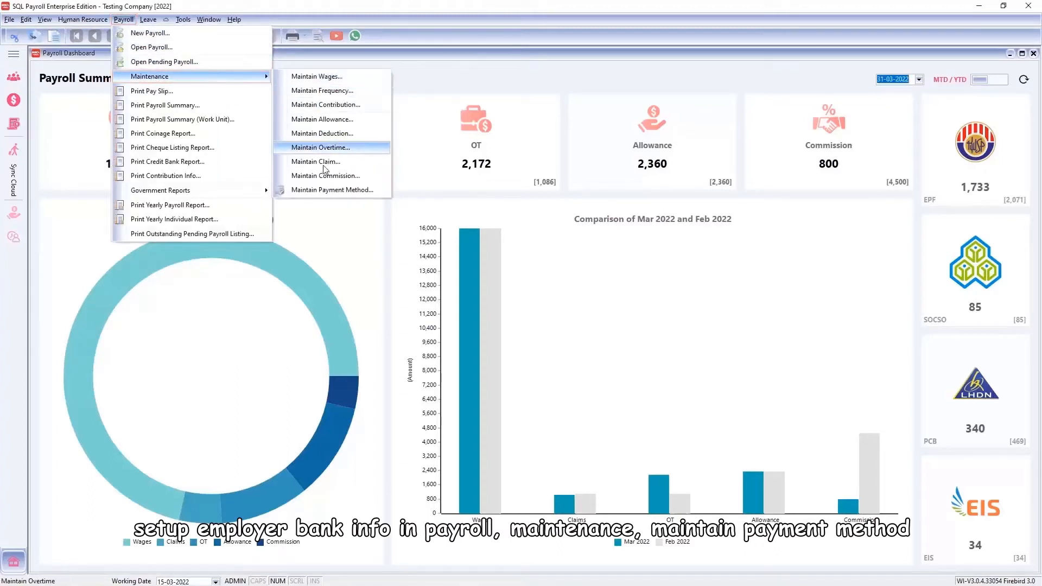
left_click(334, 190)
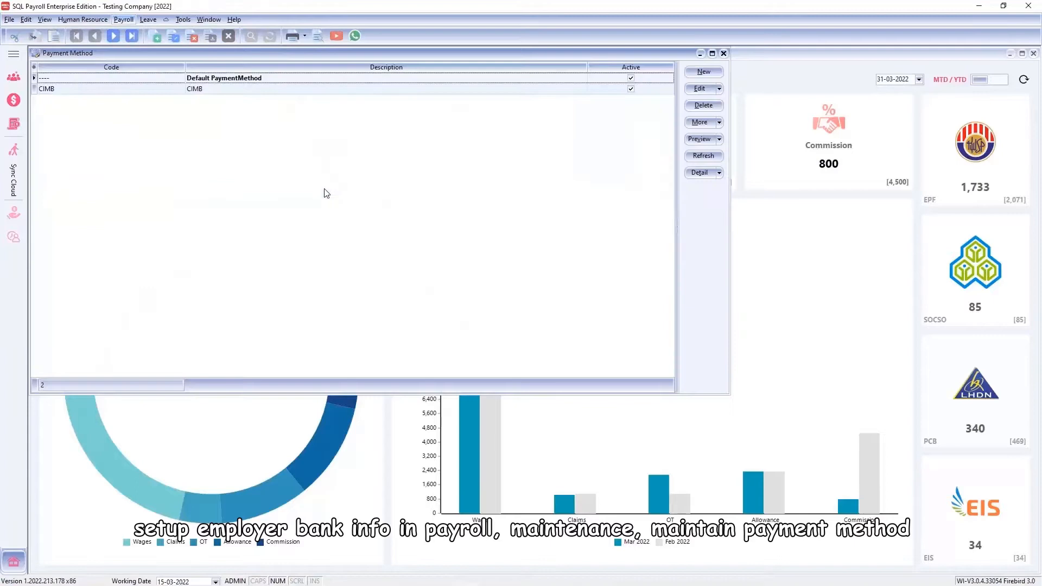
left_click(699, 88)
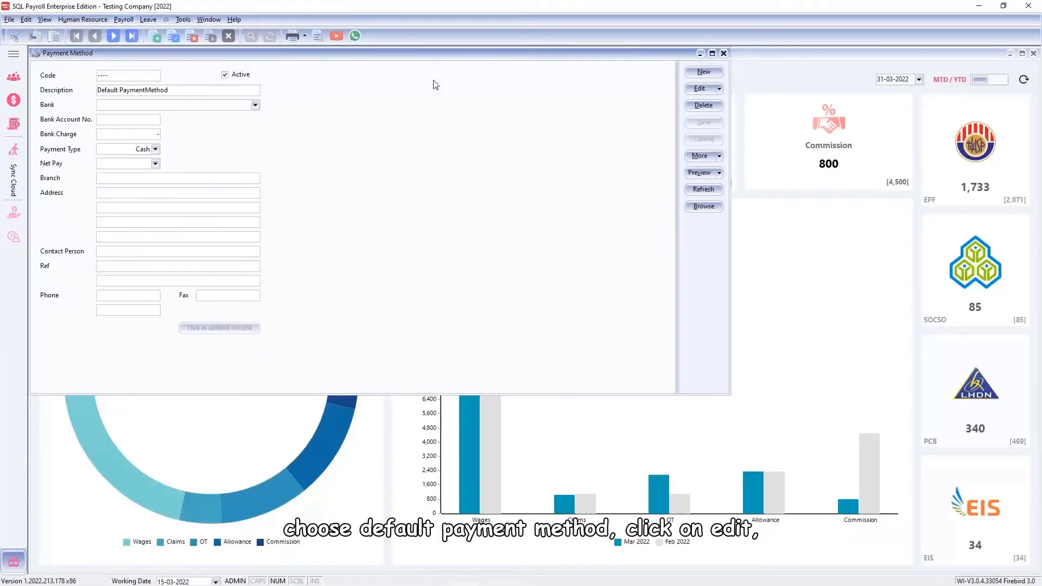
left_click(702, 88)
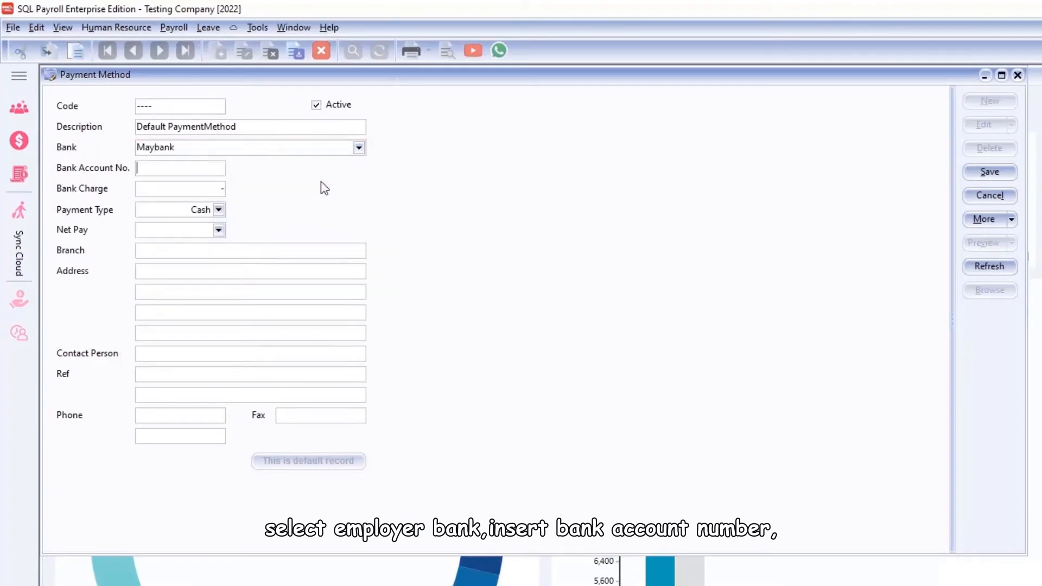
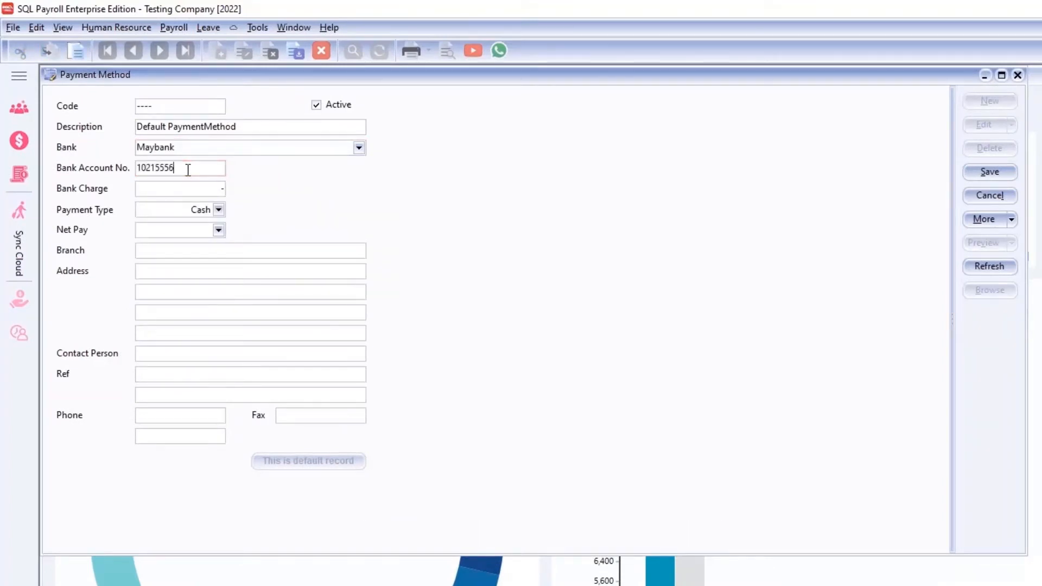
left_click(218, 209)
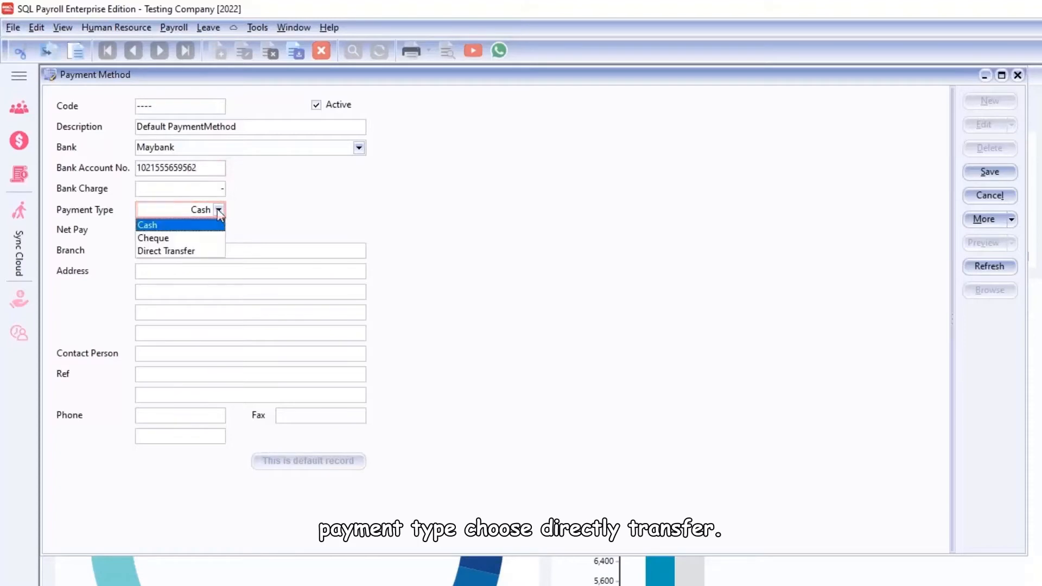
left_click(165, 251)
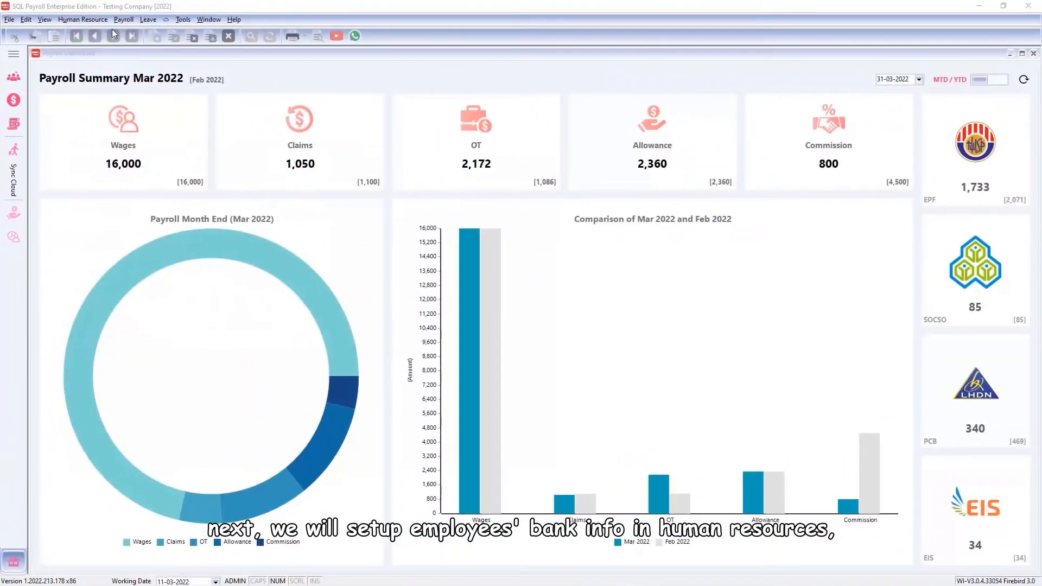
left_click(82, 18)
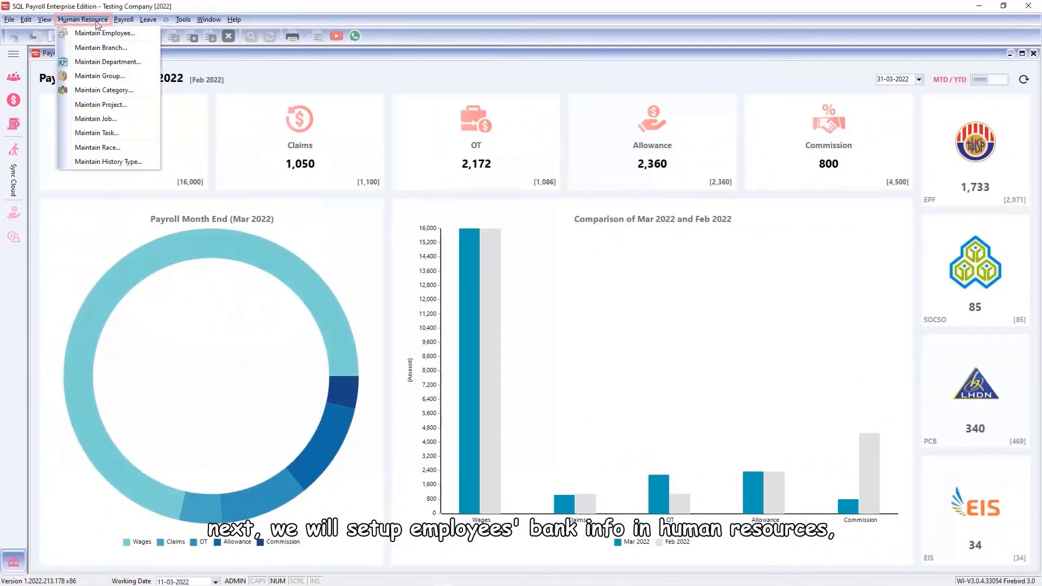
left_click(104, 33)
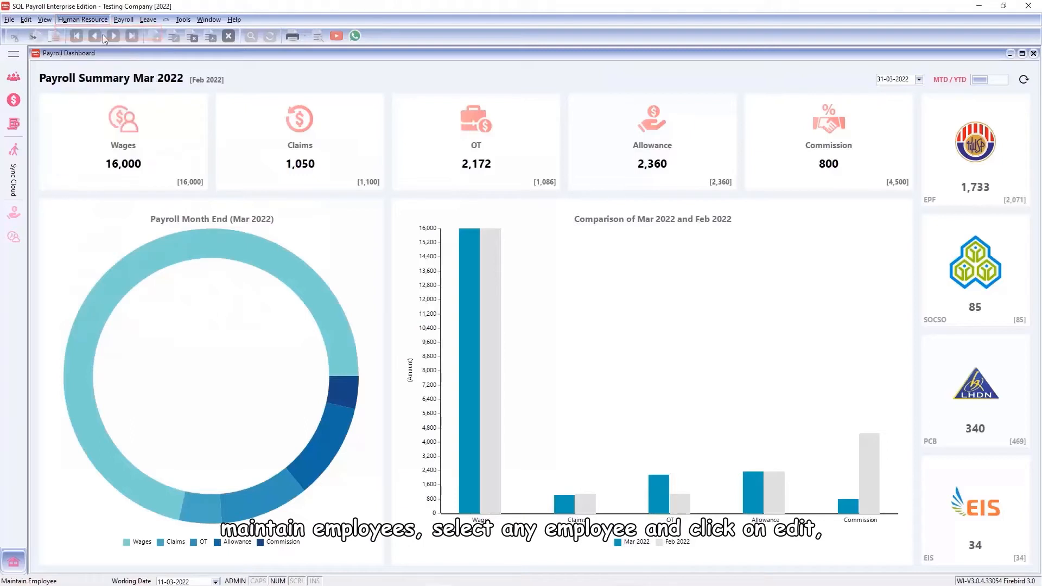
left_click(83, 19)
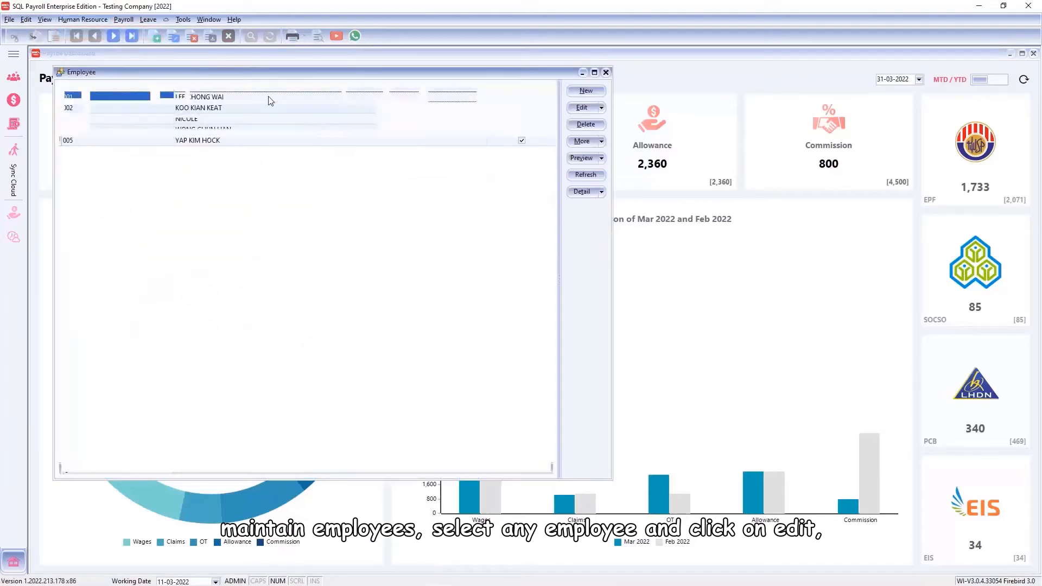
left_click(582, 107)
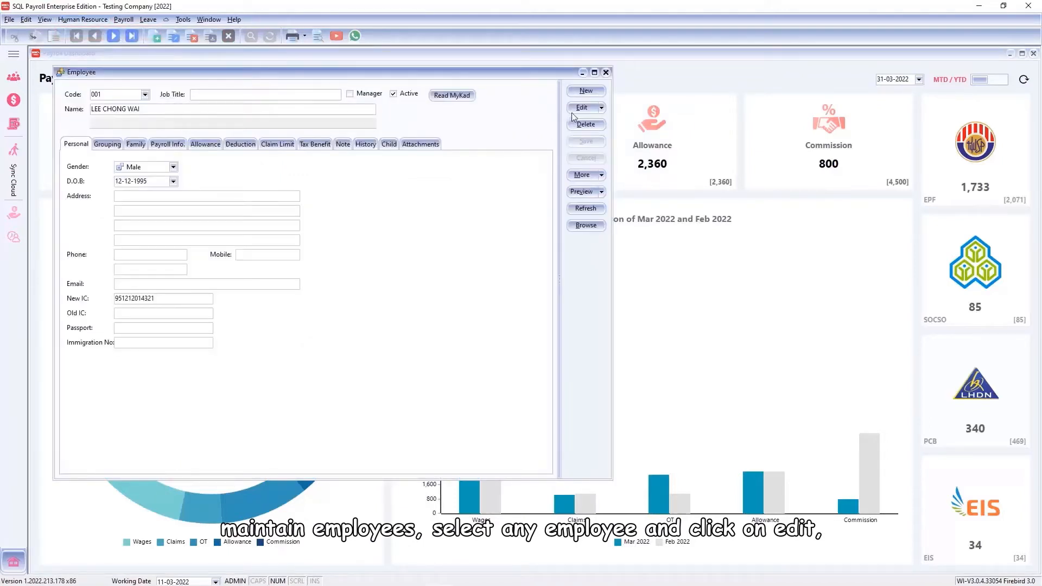
left_click(583, 108)
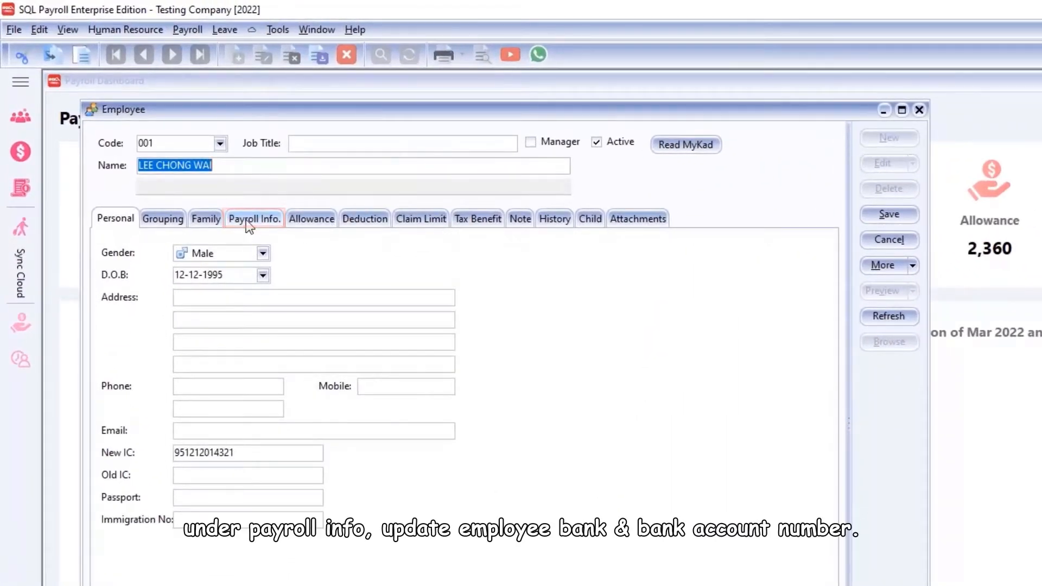
left_click(254, 219)
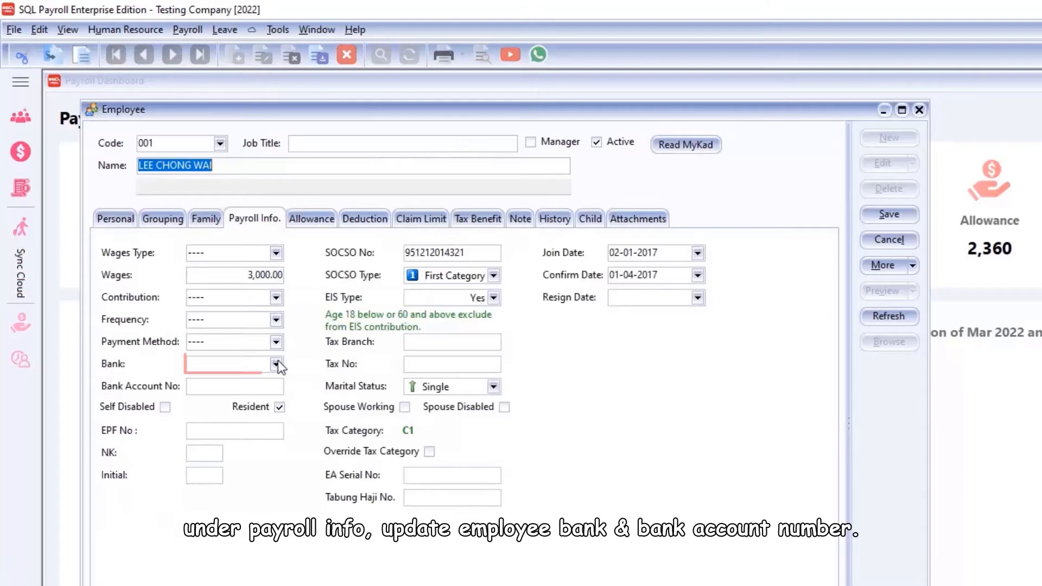
left_click(278, 364)
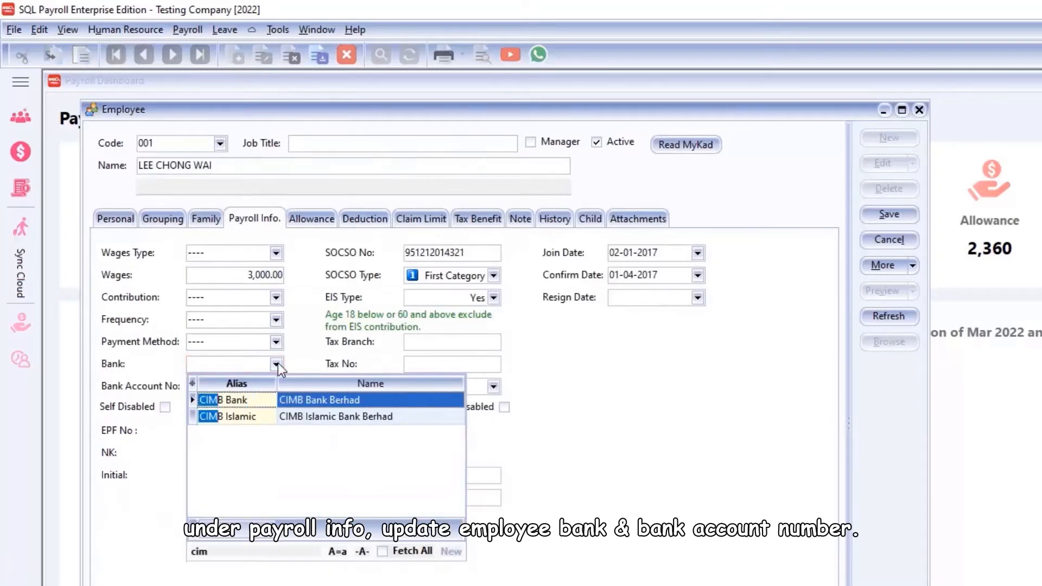
left_click(224, 399)
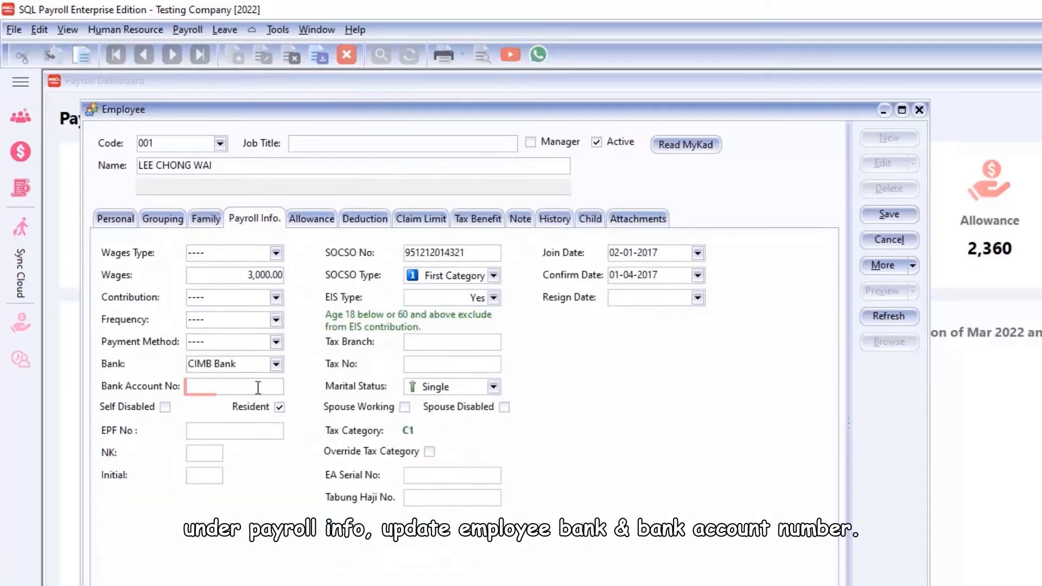
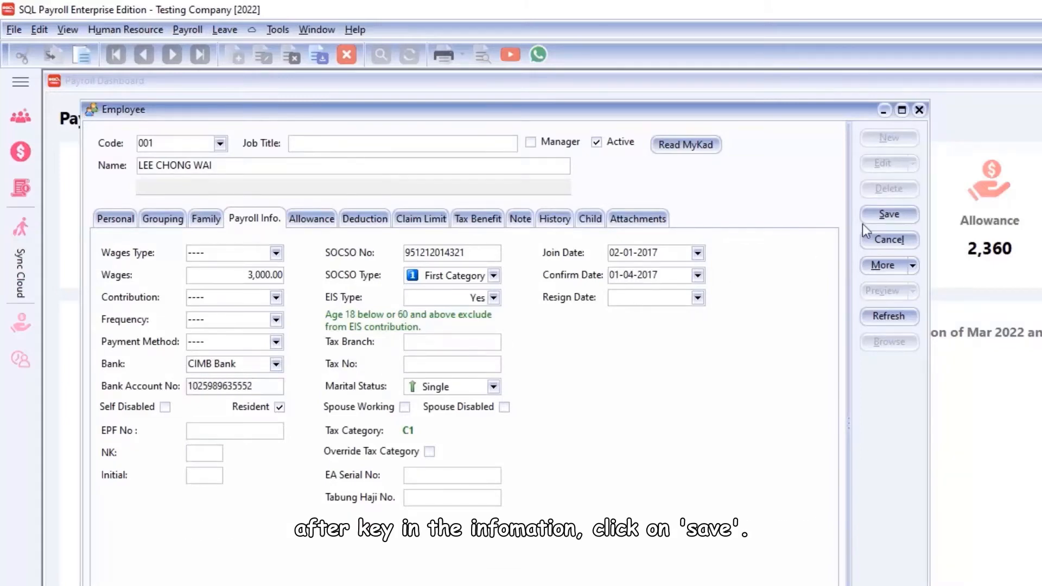
left_click(888, 214)
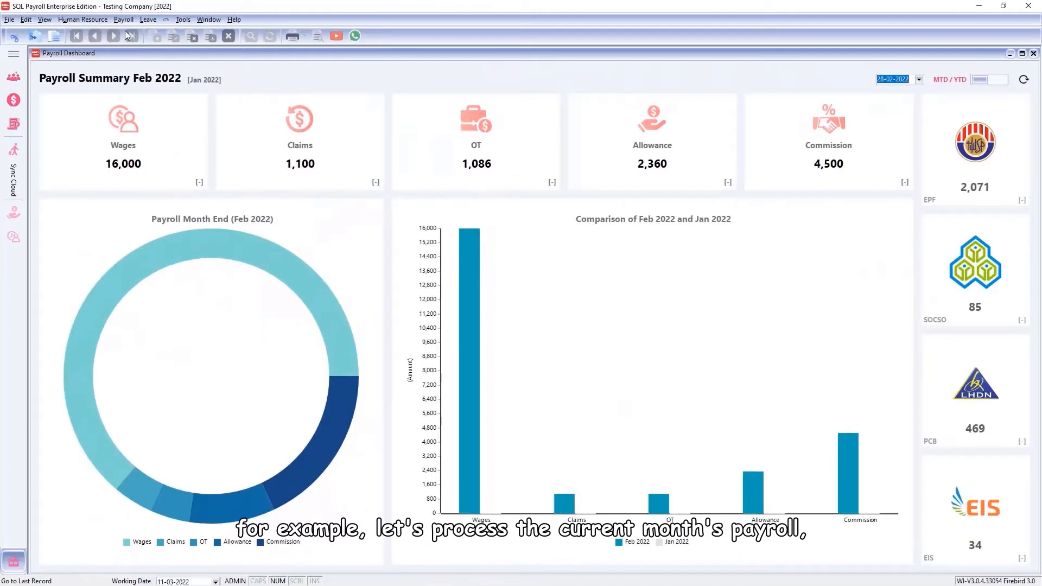
- Run the final month-end payroll for March 2022 and close the summary window
left_click(123, 19)
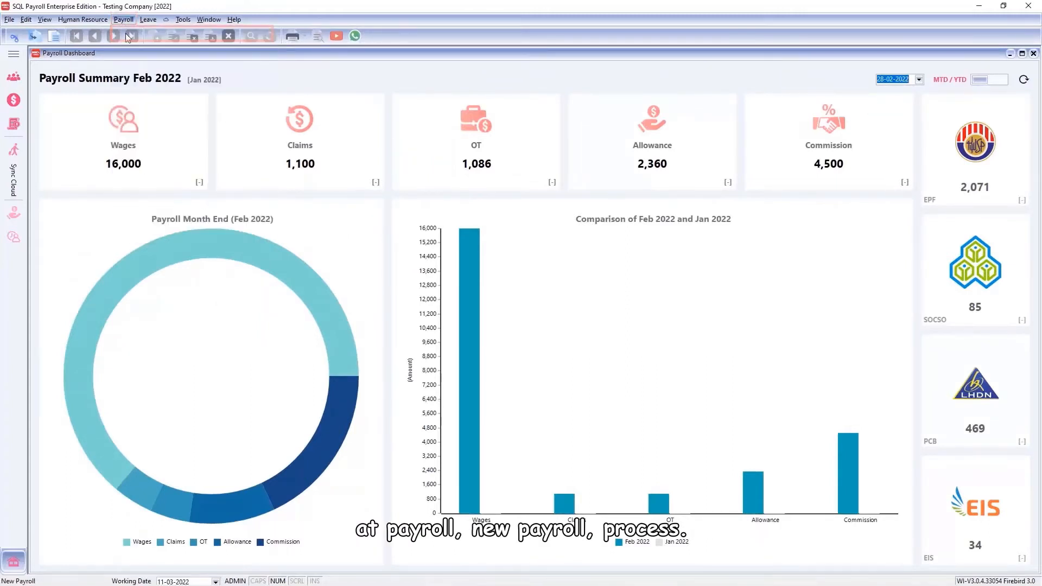
left_click(123, 20)
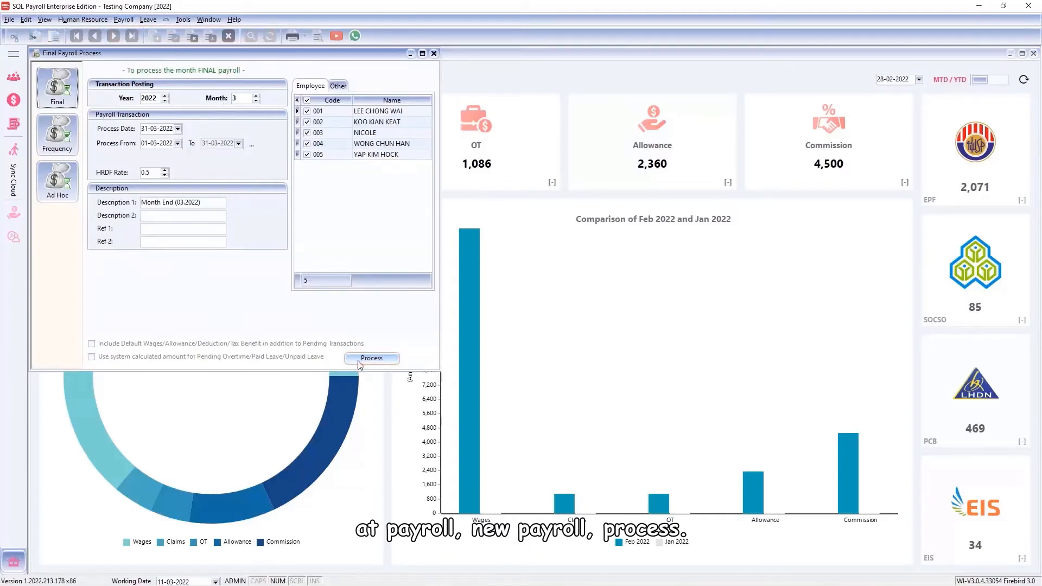
left_click(370, 358)
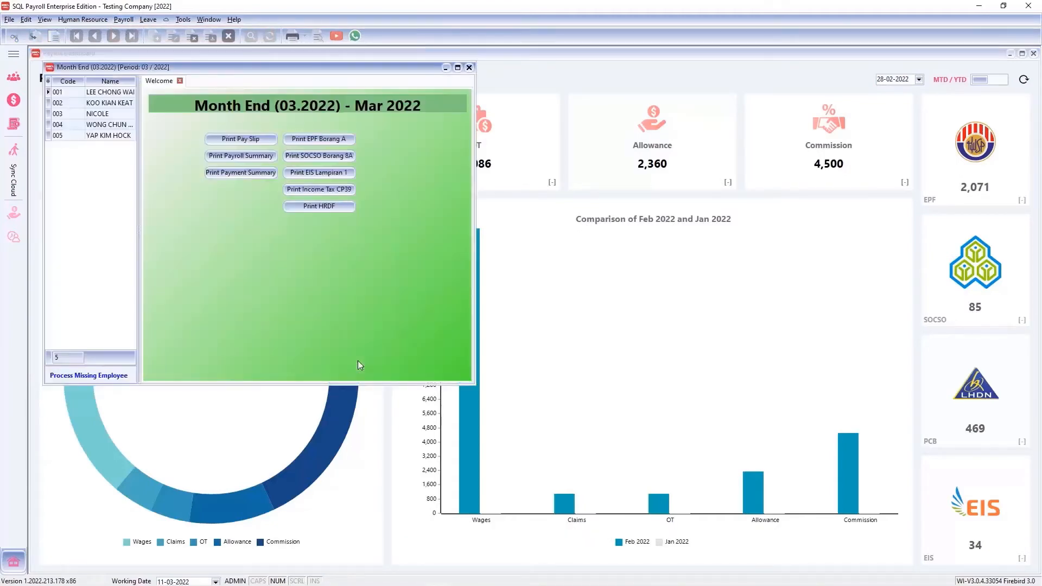
left_click(470, 66)
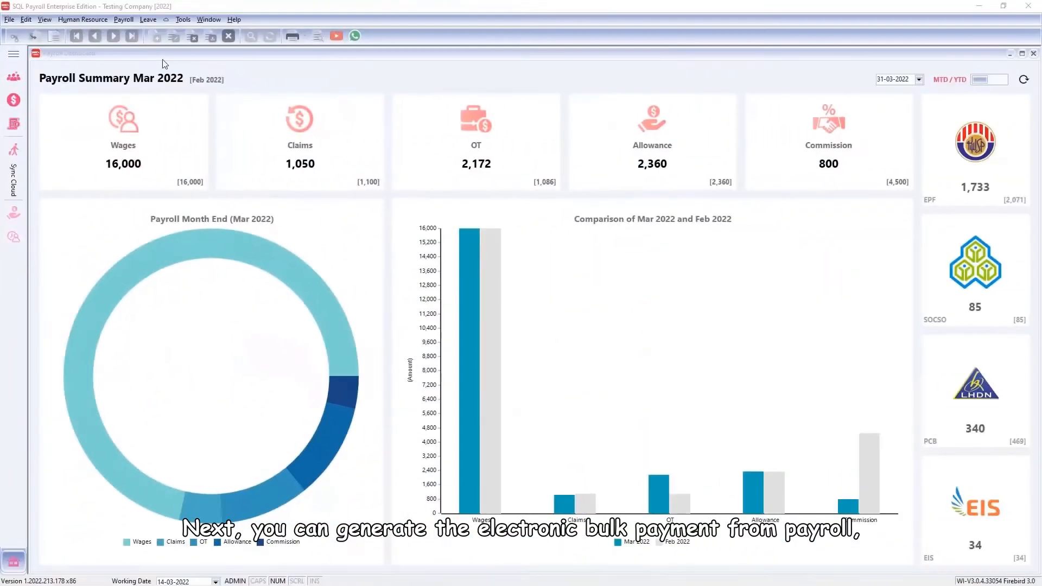
mouse_move(124, 18)
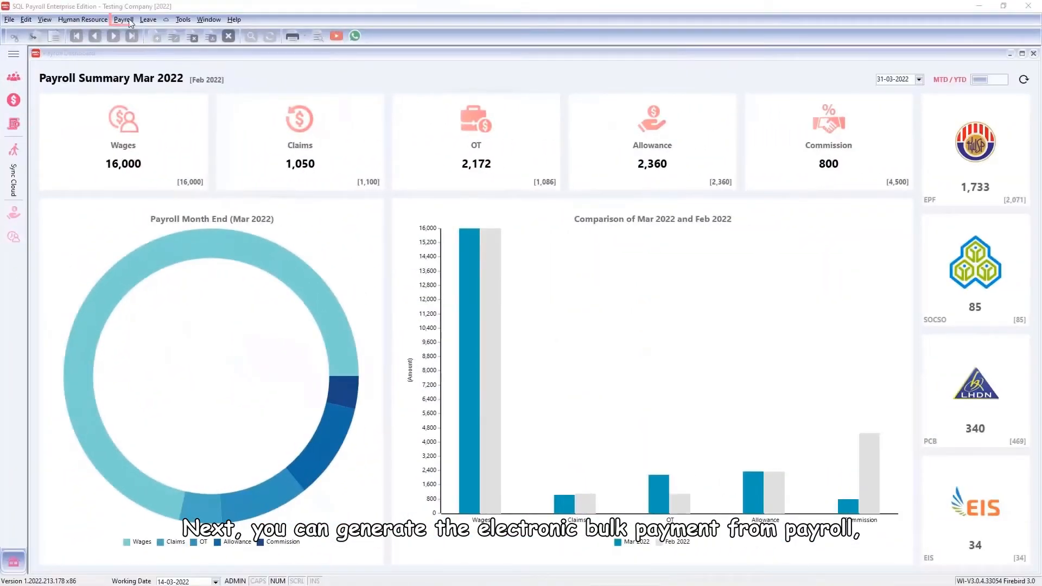
- Generate the 03.2022 month-end credit bank report for Default PaymentMethod, totalling 13,908.31
left_click(123, 19)
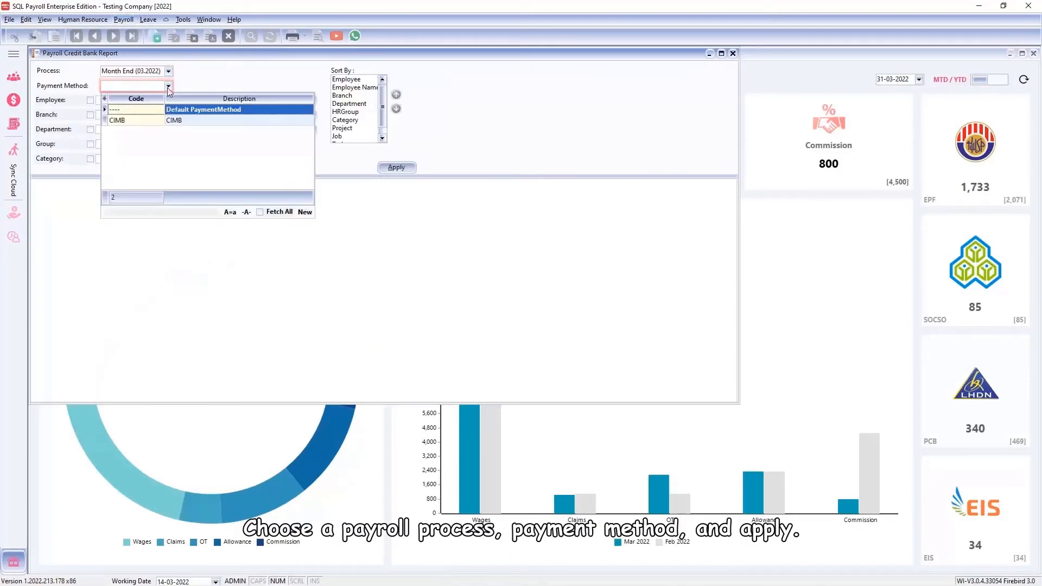
left_click(116, 109)
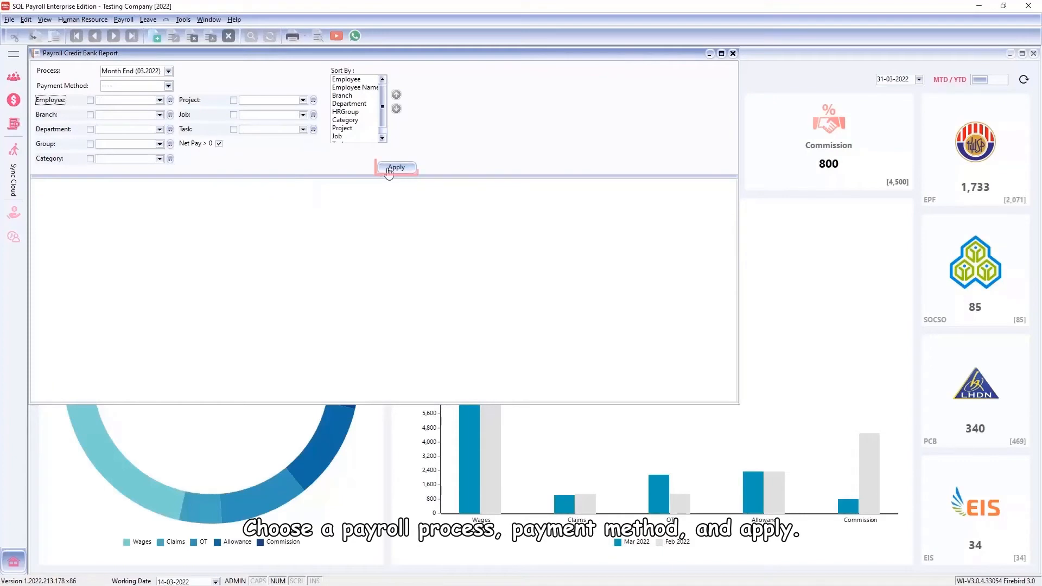
left_click(396, 167)
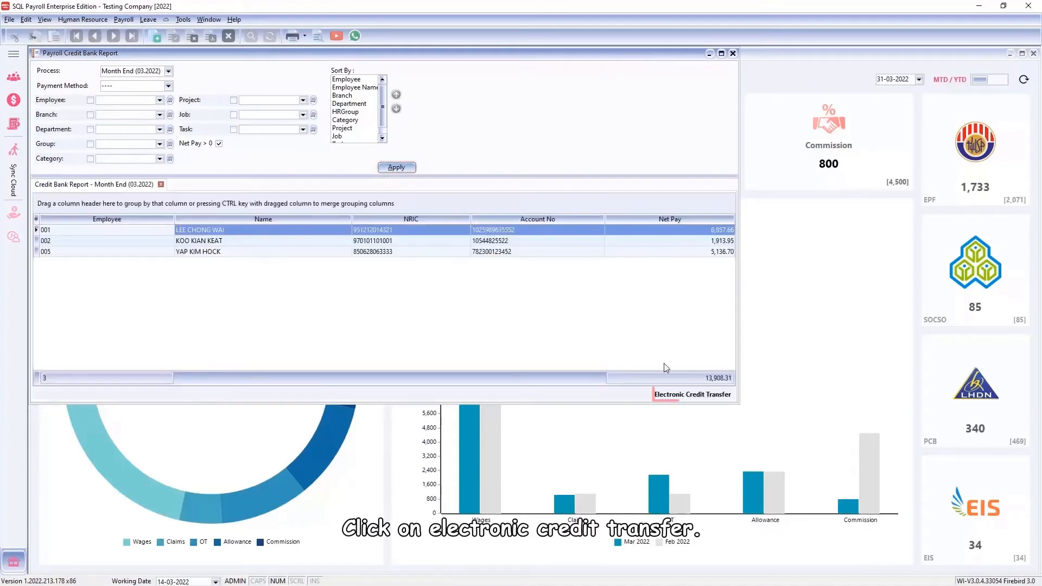
left_click(691, 393)
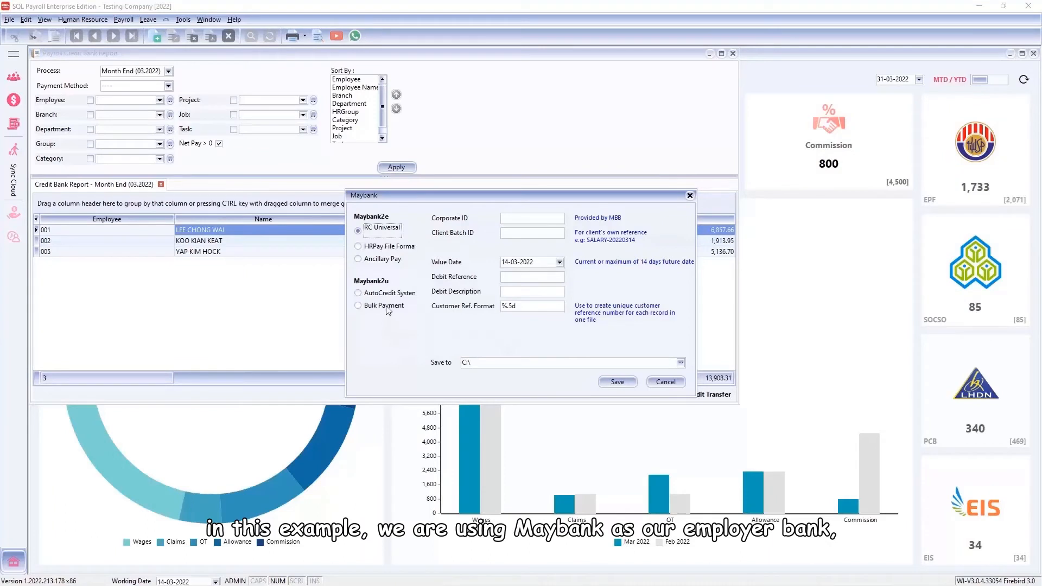
- Save a Maybank2u bulk payment text file with reference 'MBB T' to the desktop
left_click(359, 305)
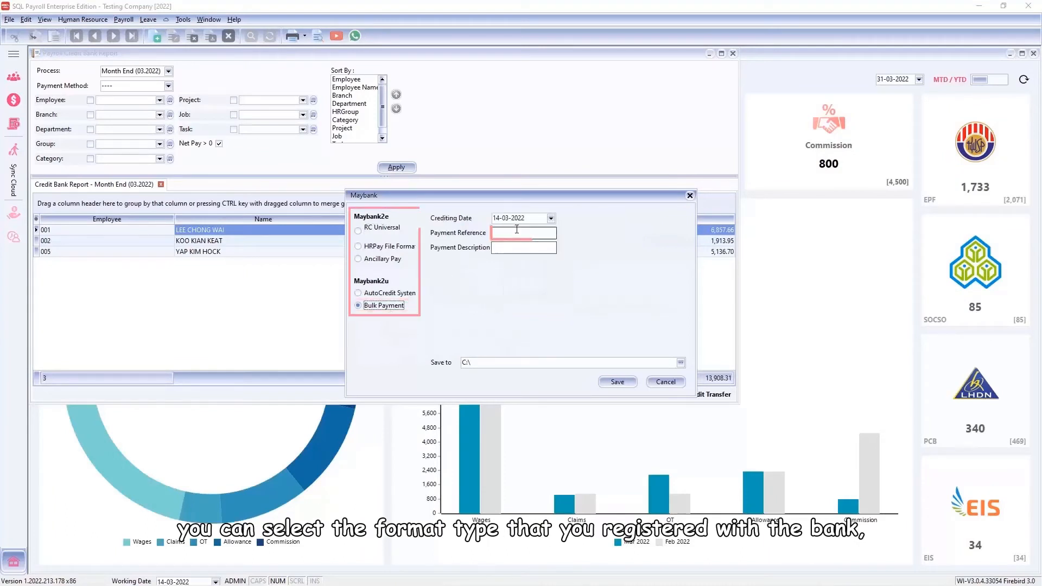
type("MBB Transfer")
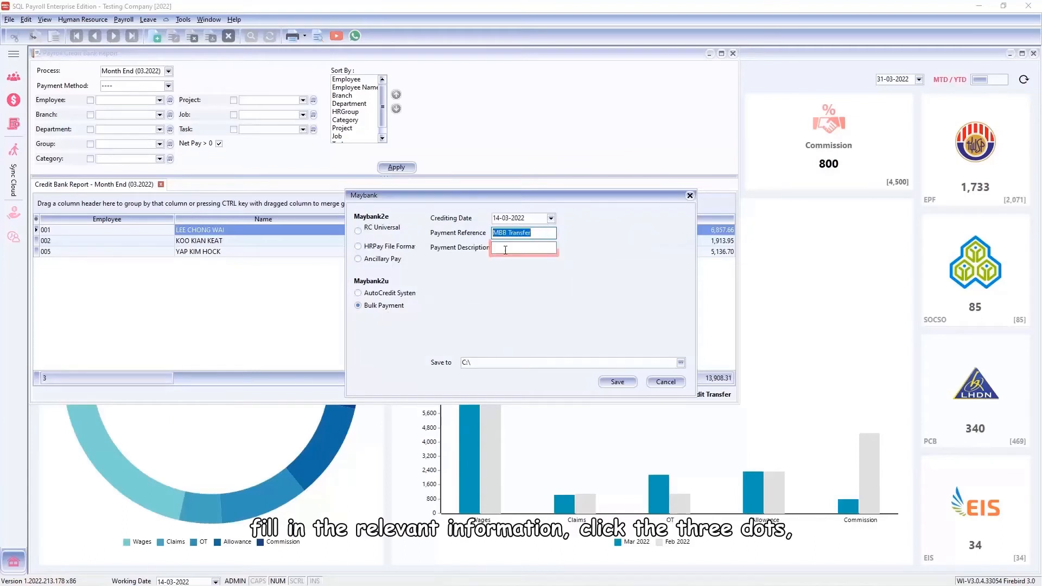
left_click(680, 362)
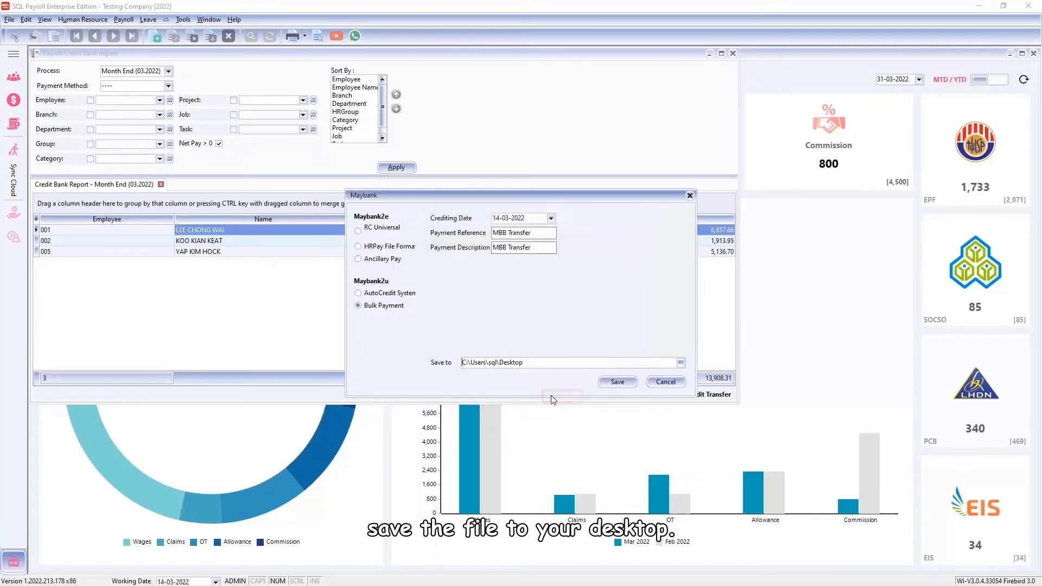
left_click(615, 382)
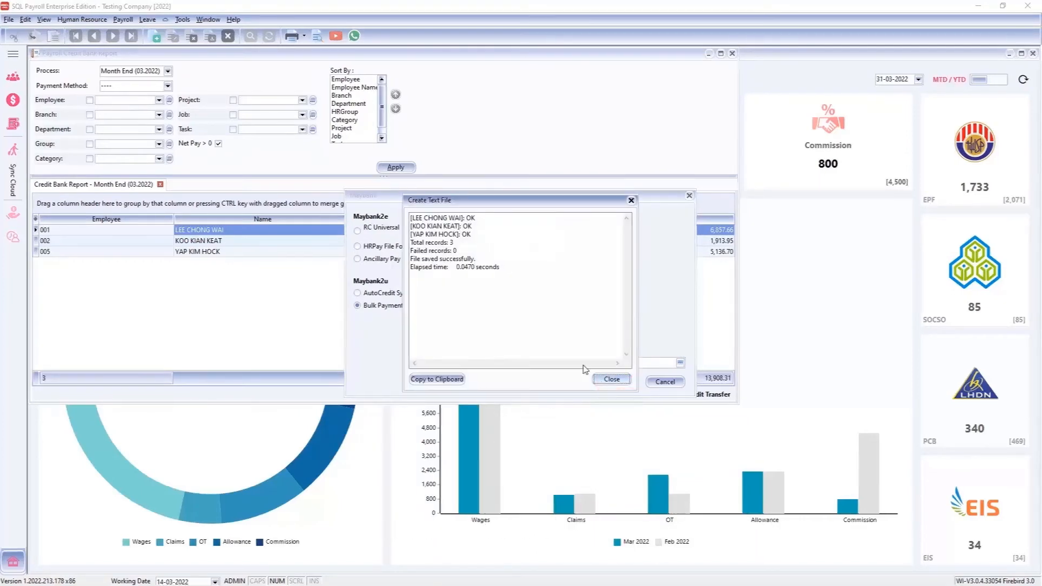